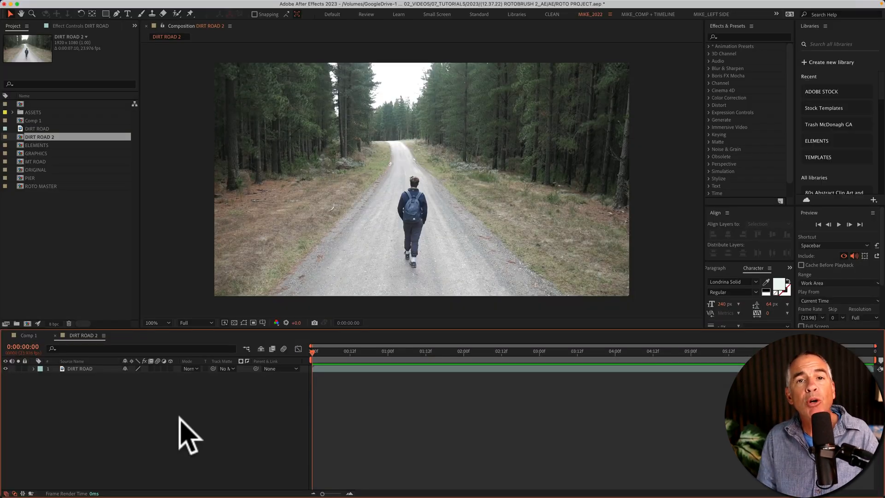
mouse_move(290, 195)
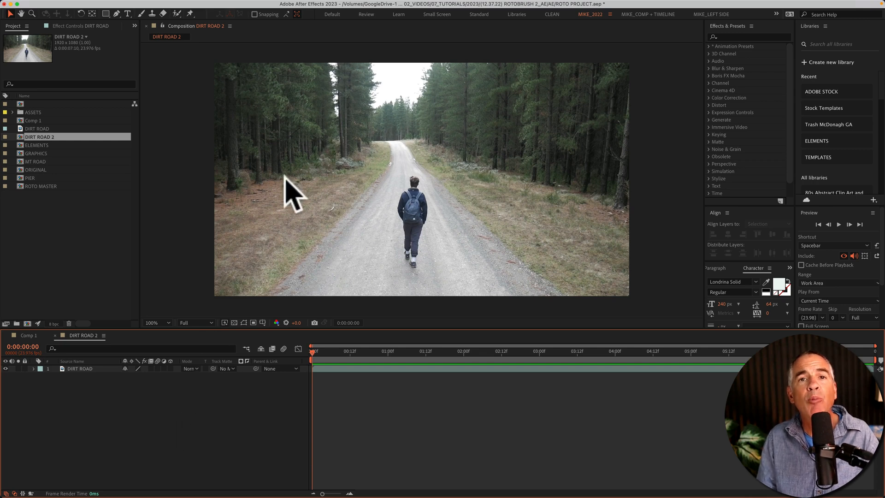
mouse_move(361, 200)
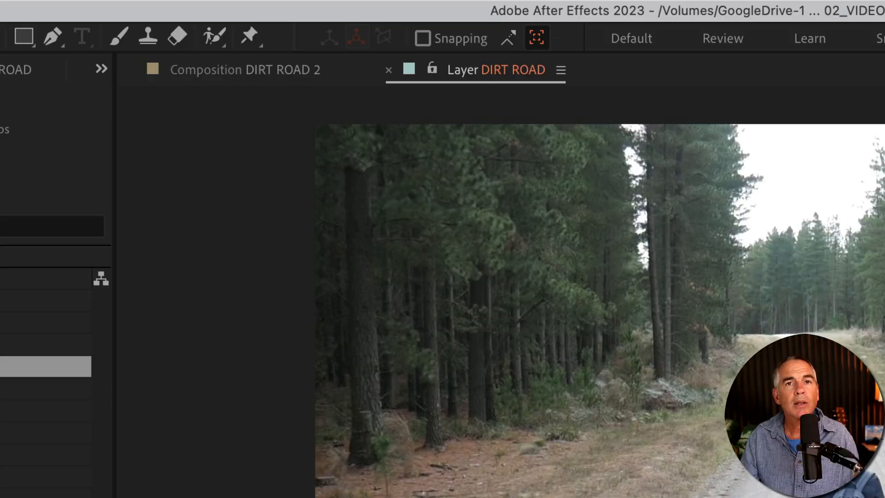
mouse_move(212, 79)
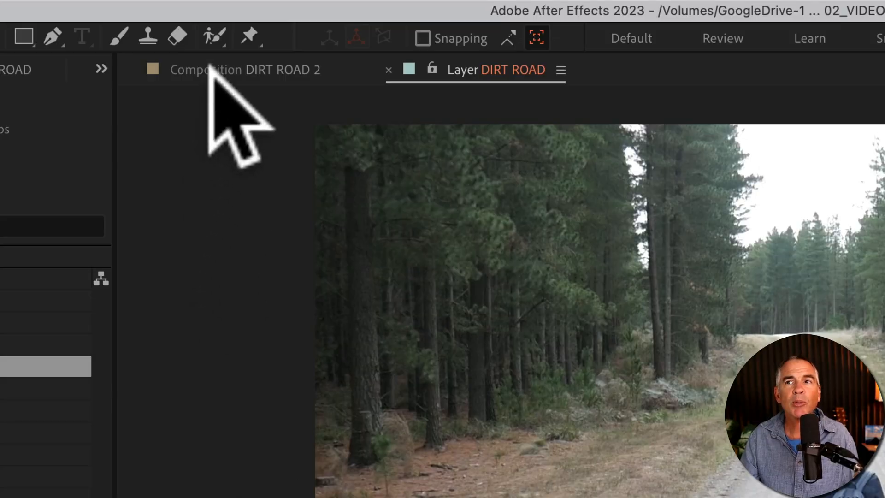
mouse_move(213, 37)
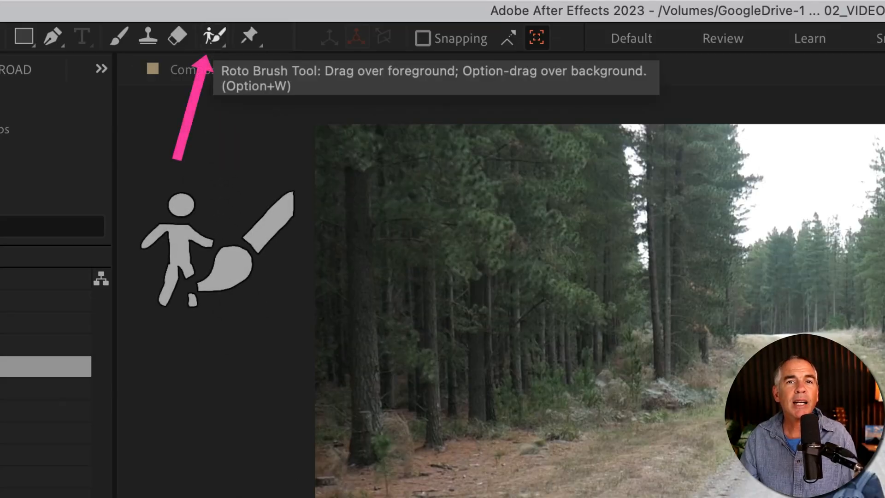
Choose the Roto Brush tool for the open DIRT ROAD layer.
click(213, 37)
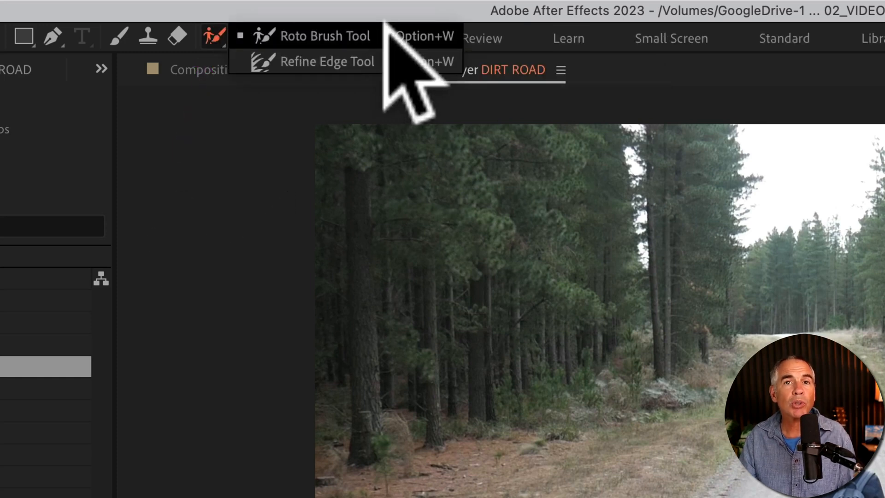
mouse_move(406, 101)
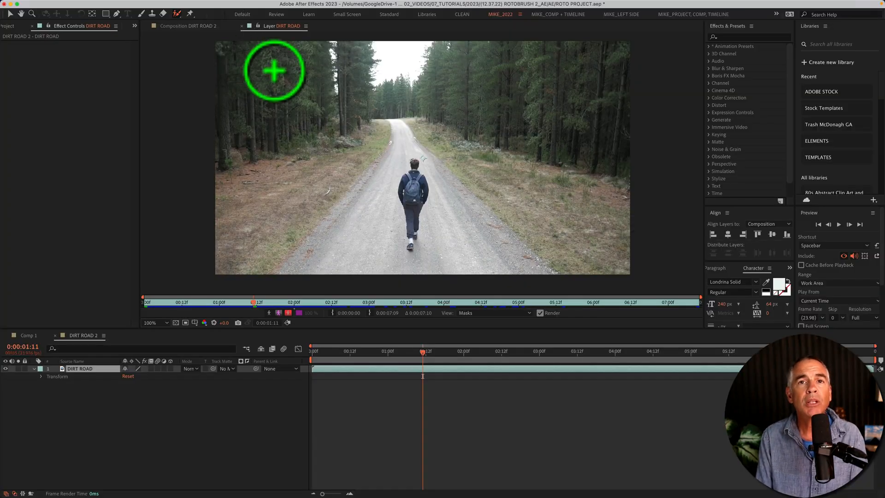
mouse_move(323, 156)
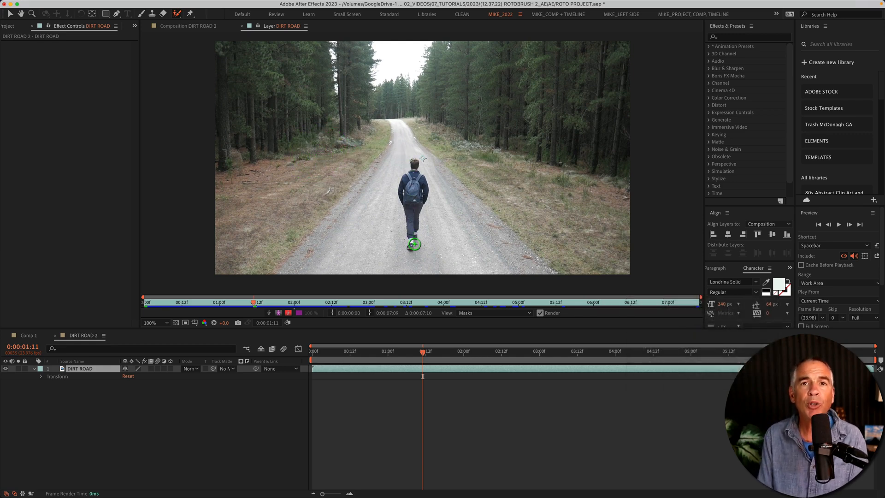
click(420, 350)
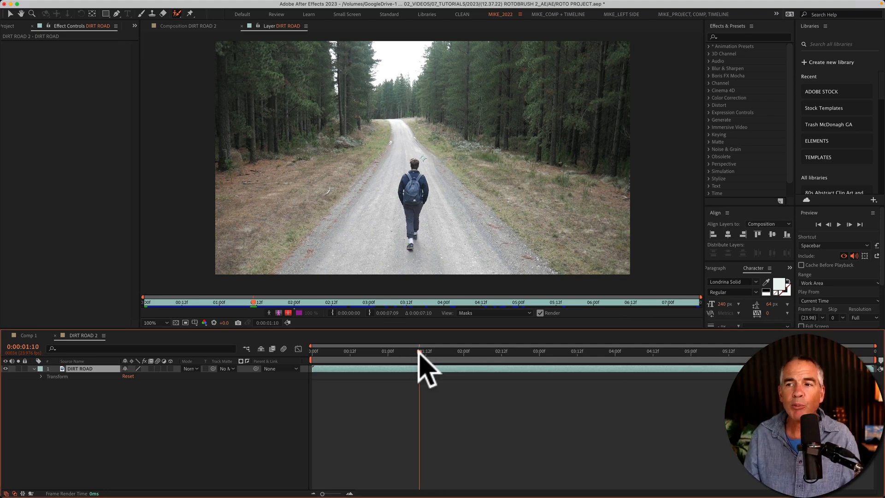
click(313, 350)
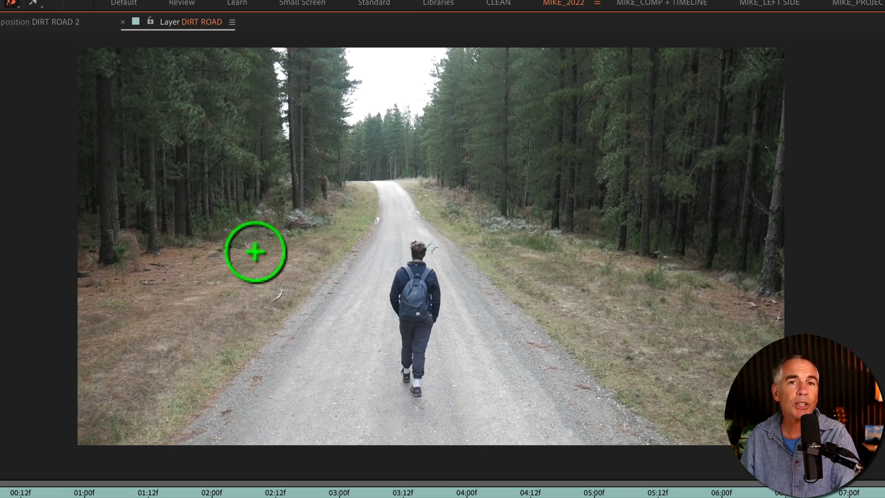
Paint foreground strokes over the man, then subtract background near his shoes with a smaller brush.
key(cmd)
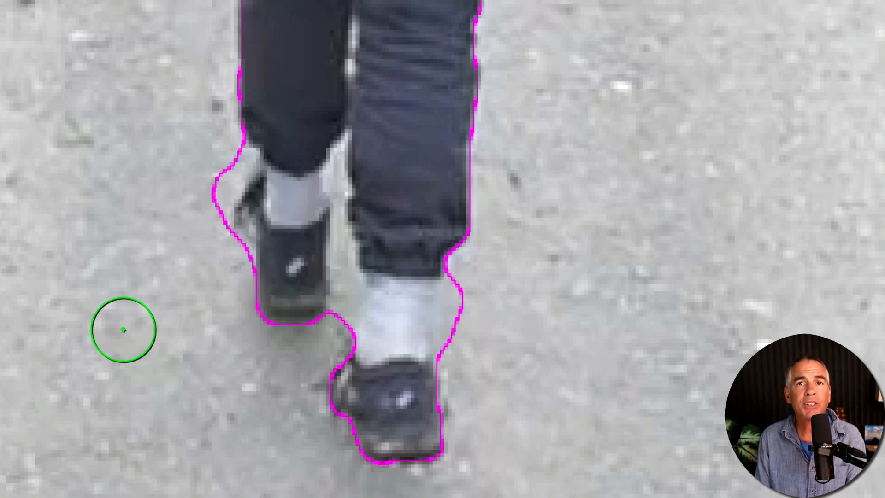
mouse_move(208, 228)
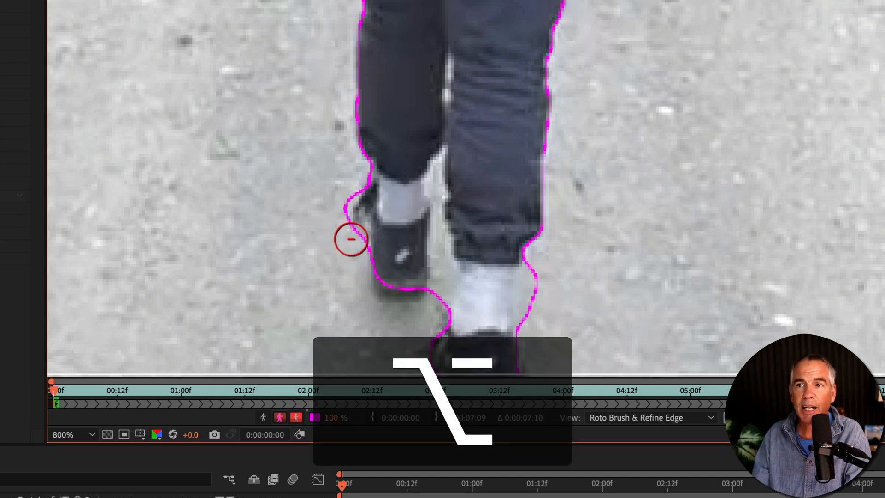
key(cmd)
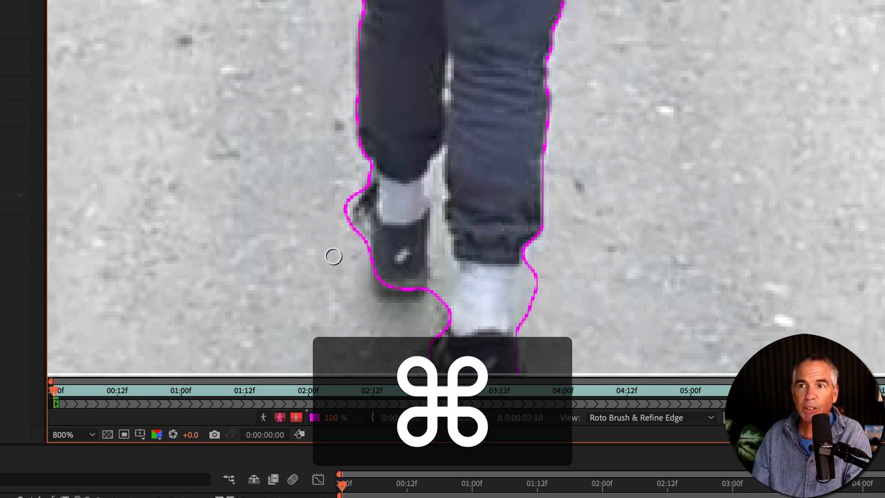
key(alt)
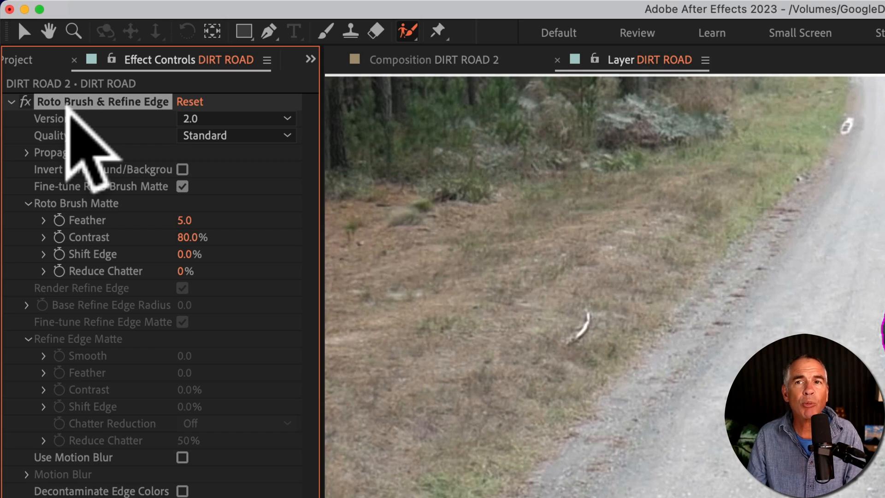
mouse_move(152, 152)
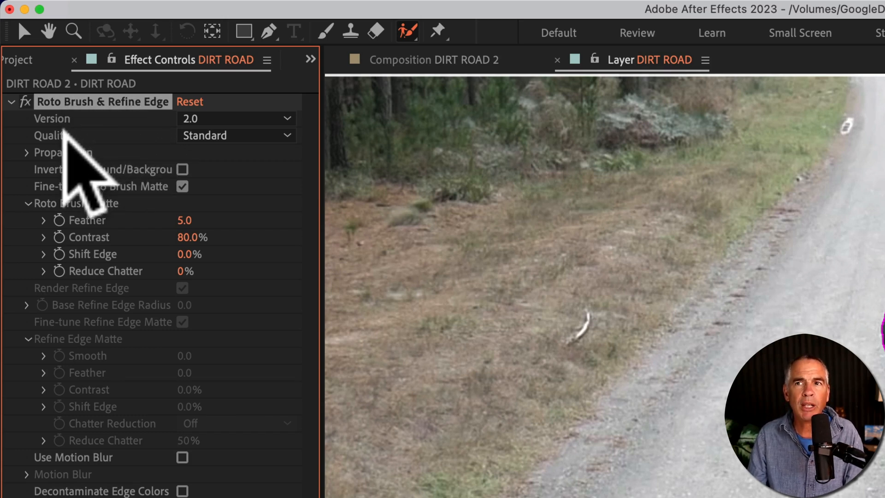
click(235, 134)
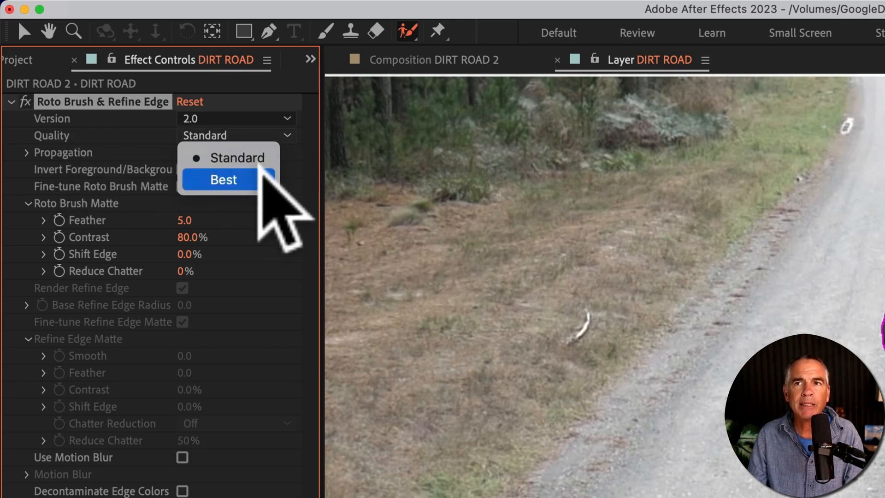
click(223, 180)
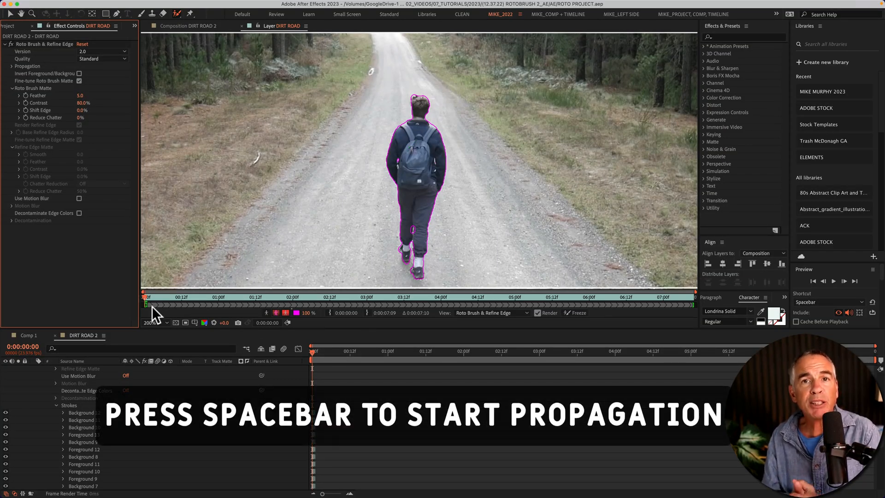
Propagate the man's Roto Brush selection from the first frame through the whole clip.
key(space)
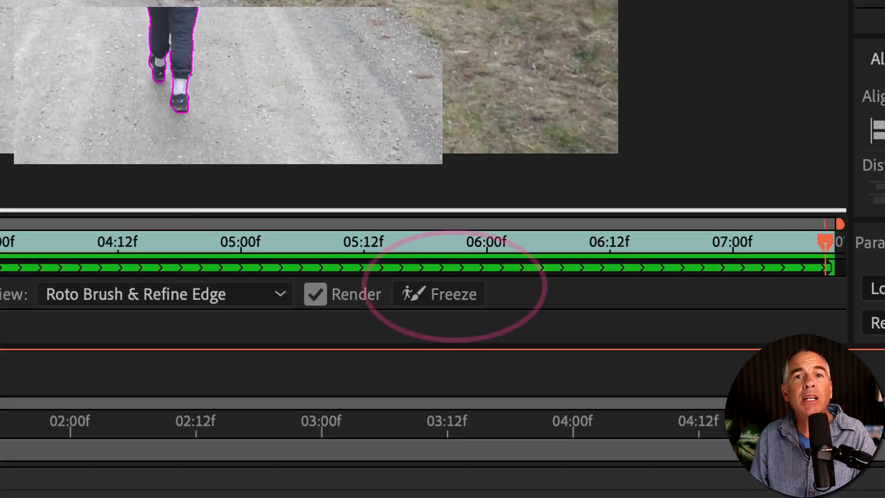
Freeze the propagated roto results so the walker stays isolated without recalculating.
click(439, 293)
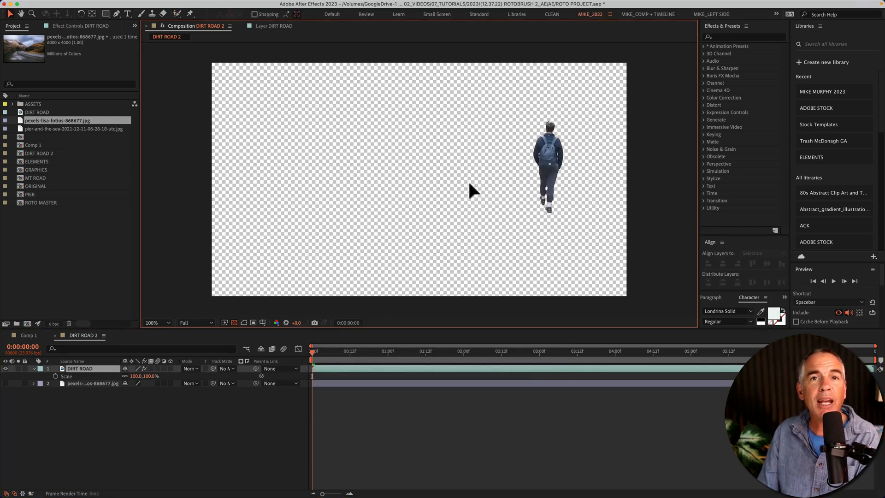
Show the mountain road background, scale DIRT ROAD to 137% and apply a Curves effect to it.
click(6, 383)
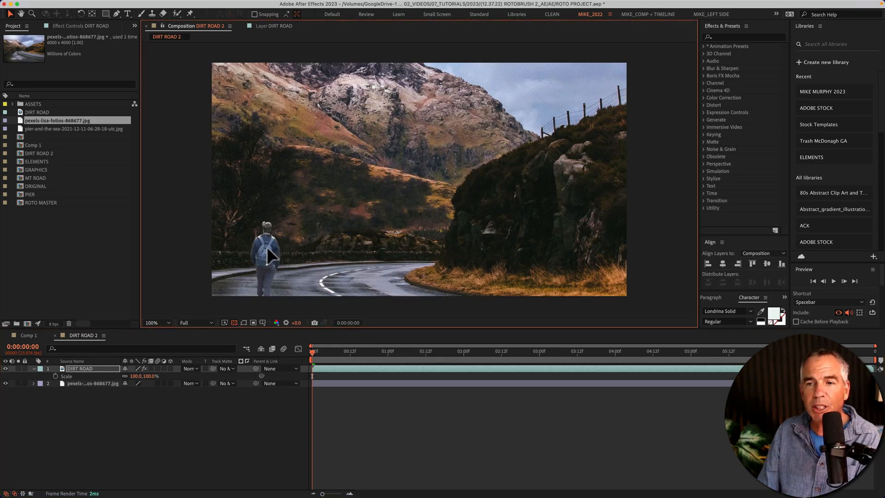
key(s)
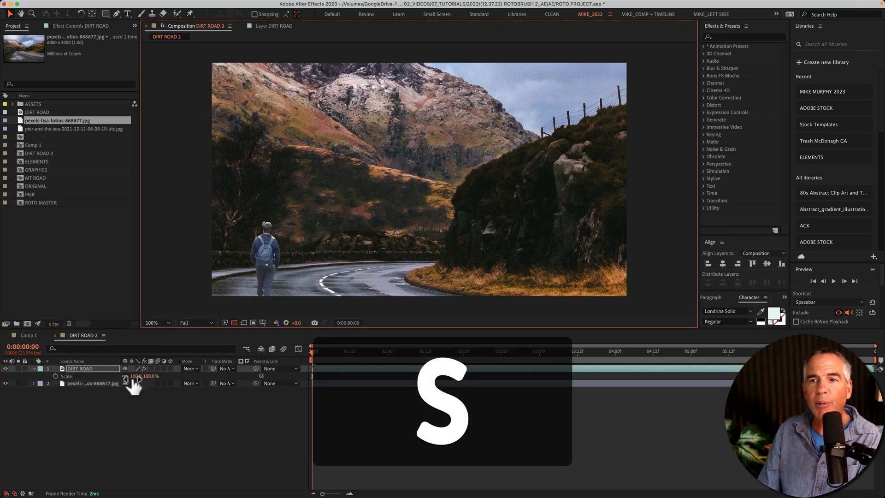
text(curve)
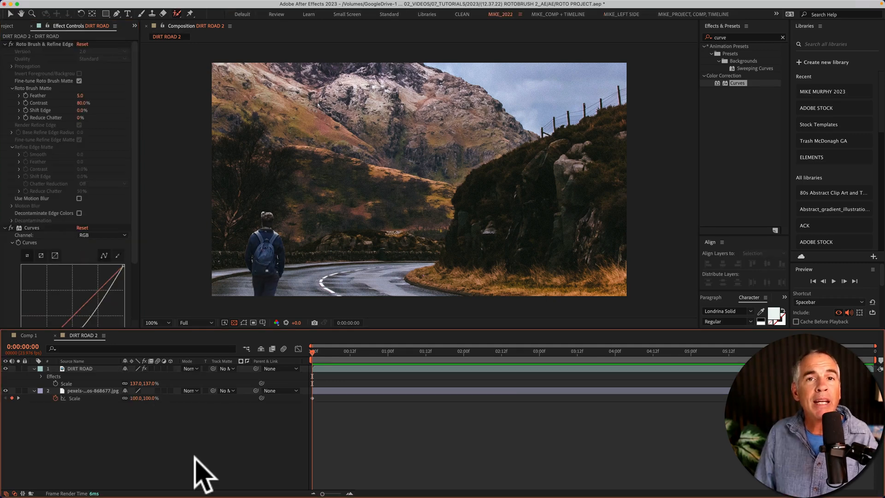
mouse_move(84, 386)
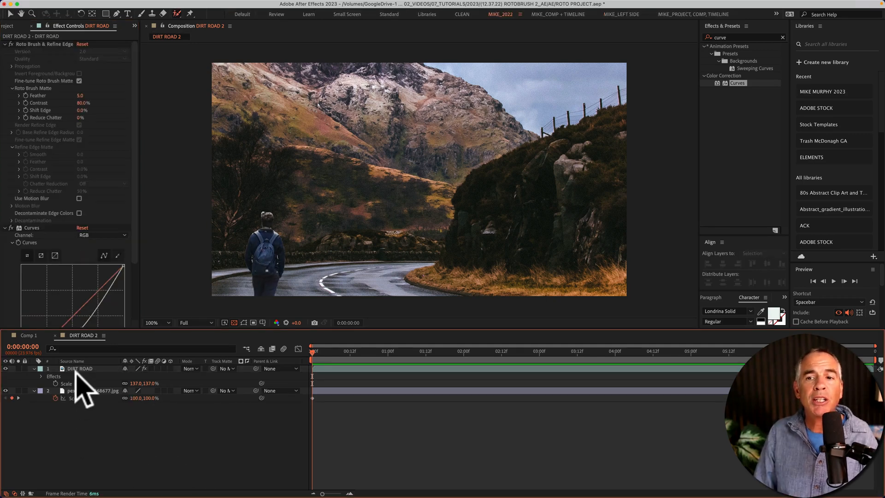
double_click(79, 368)
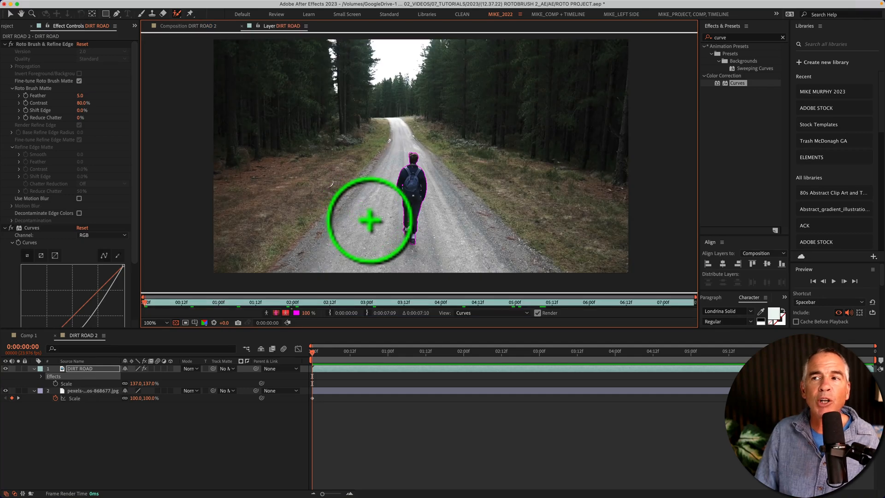